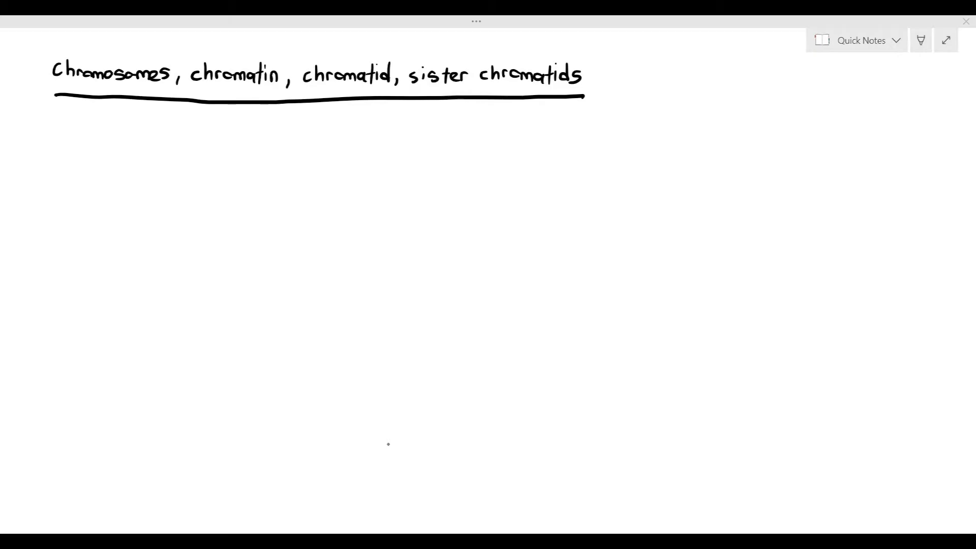
# - Handwrite 'Chromosome: The … DNA molecules in a cell.' beneath the underlined title
pyautogui.write('Chromosome: The')
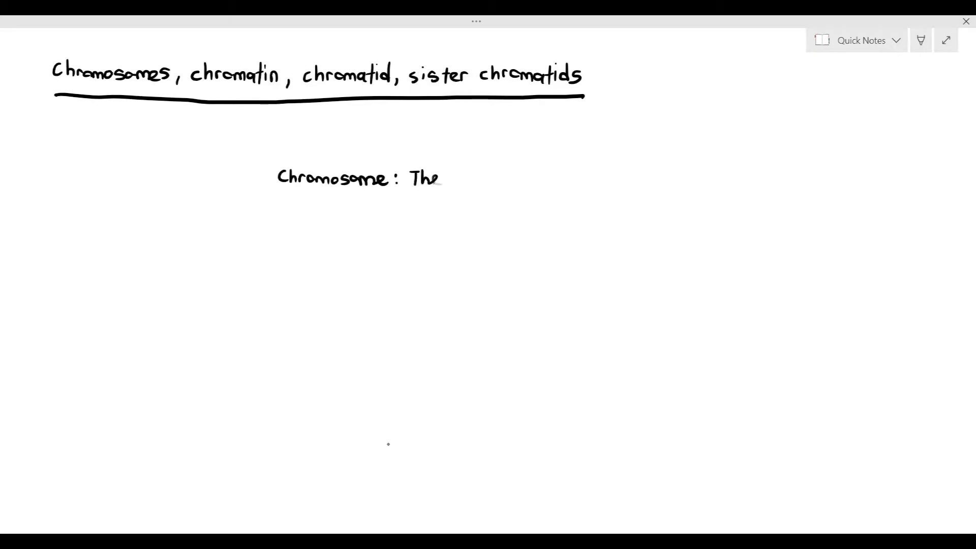
pyautogui.write('DNA molecules in a cell.')
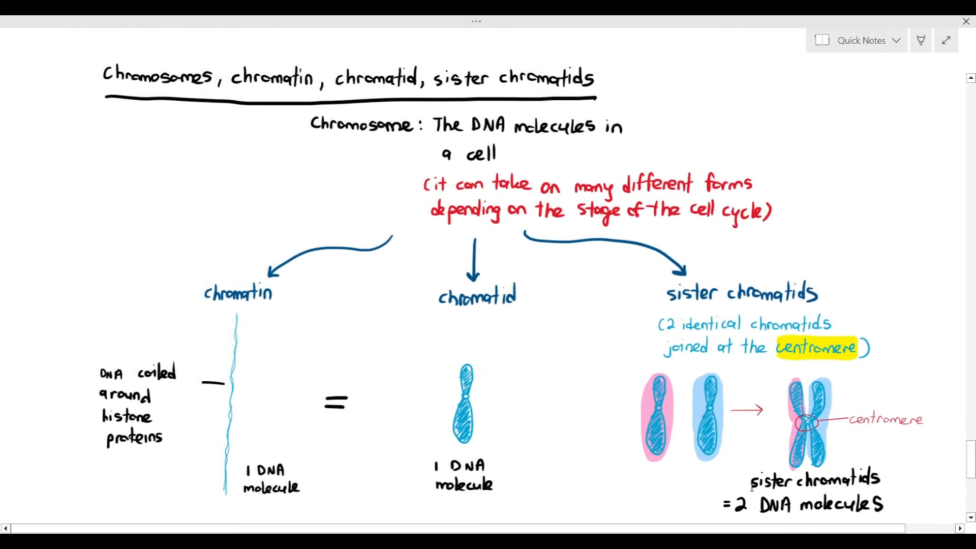
pyautogui.scroll(-3)
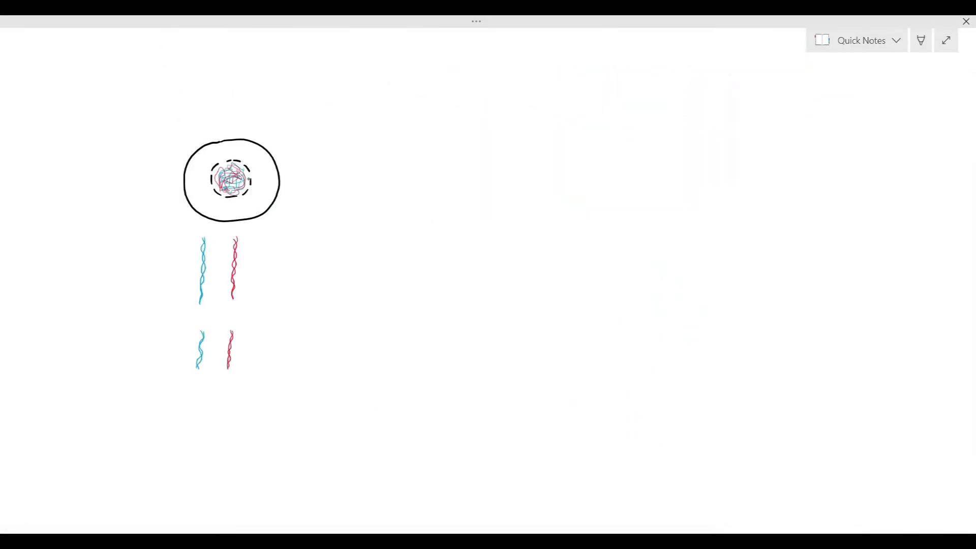
# - Write 'There are 4 chromosomes' as a note beside the four numbered strands
pyautogui.write('There are u')
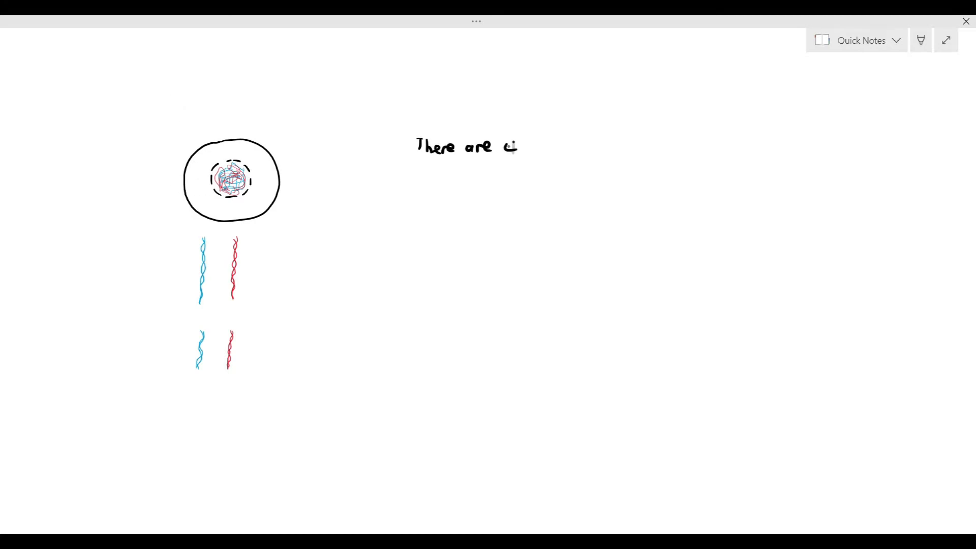
pyautogui.write('4 chromosomes')
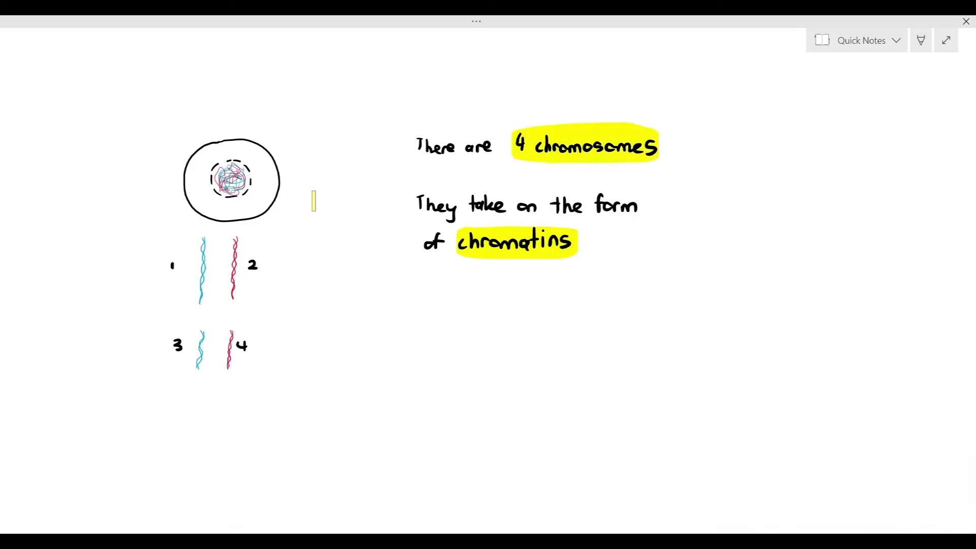
pyautogui.click(516, 244)
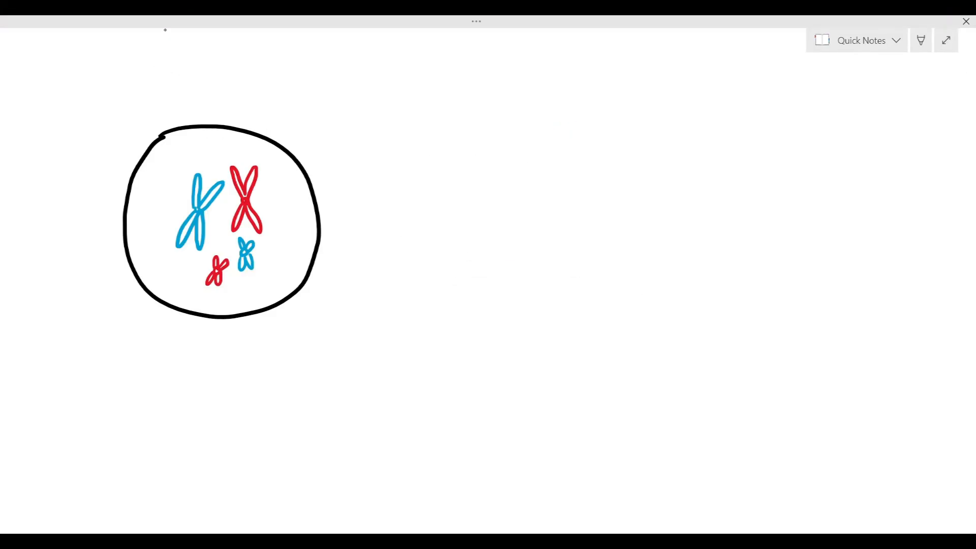
pyautogui.write('There are 4 chrom')
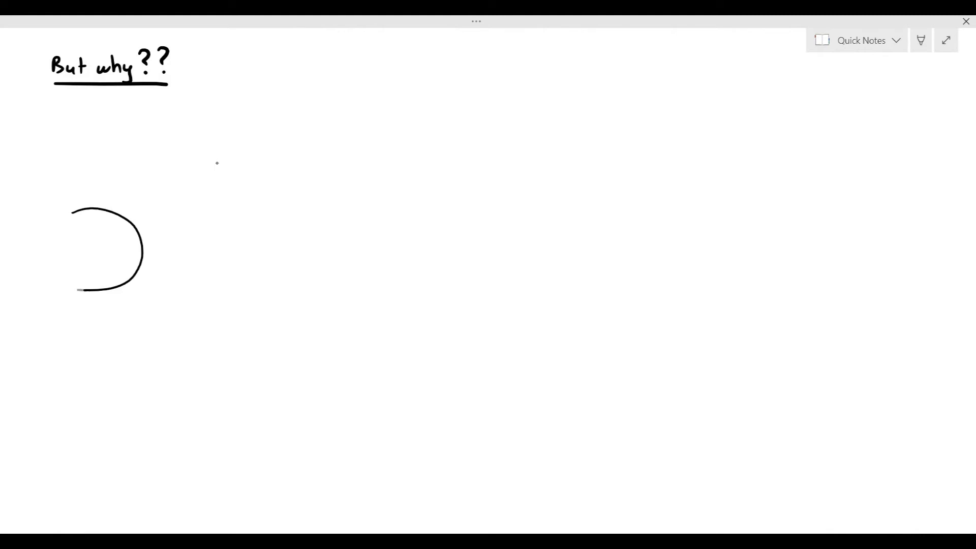
# - Draw the first cell with tangled chromatin in its nucleus and a wavy DNA strand below
pyautogui.moveTo(77, 293); pyautogui.dragTo(87, 218)
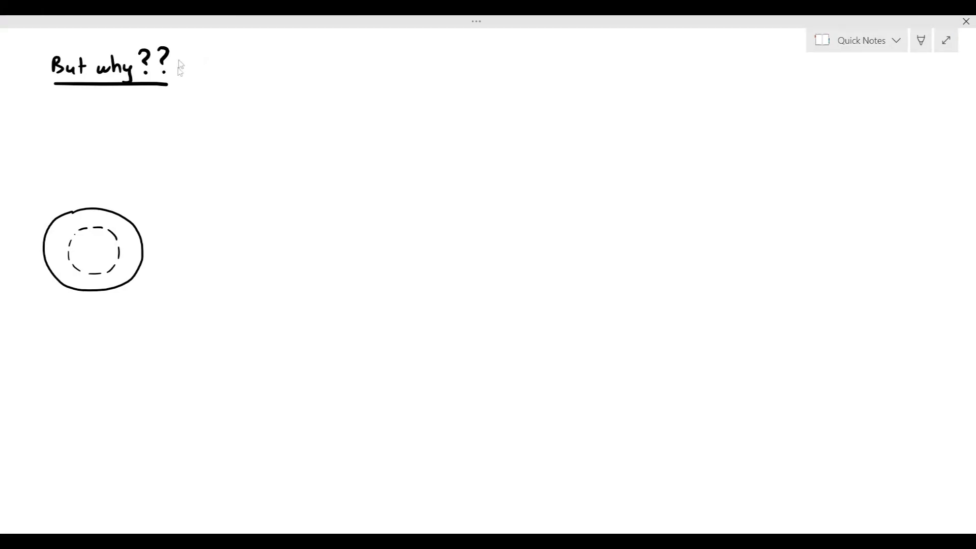
pyautogui.moveTo(159, 199)
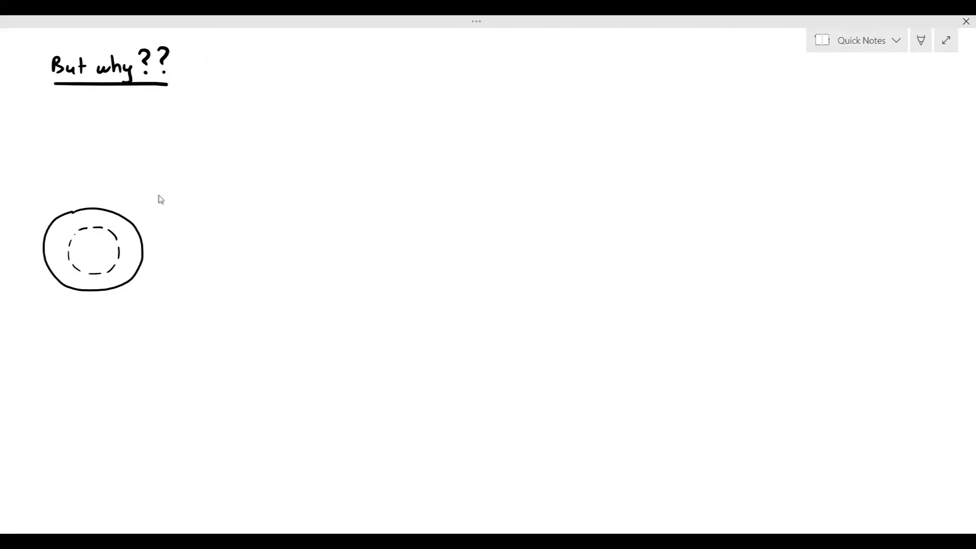
pyautogui.moveTo(74, 249); pyautogui.dragTo(112, 255)
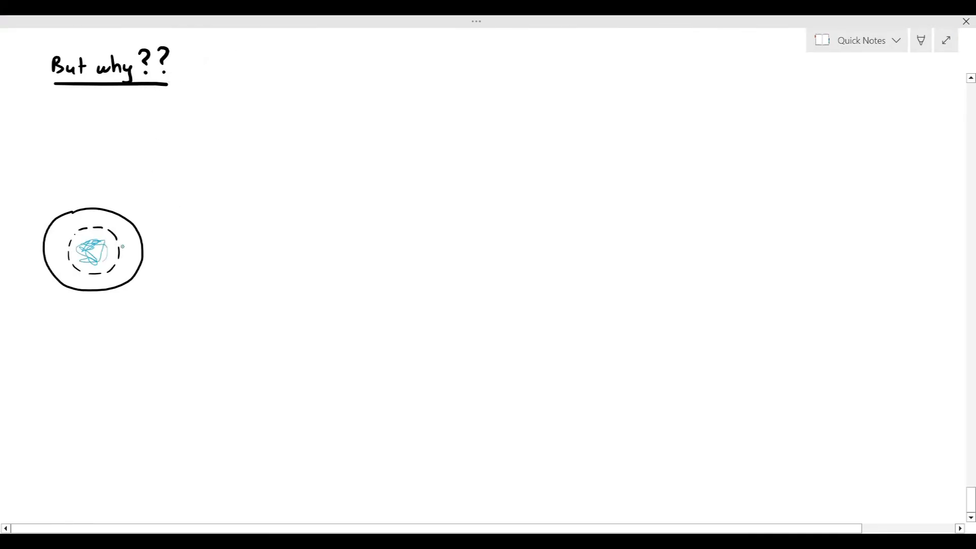
pyautogui.moveTo(70, 312); pyautogui.dragTo(59, 405)
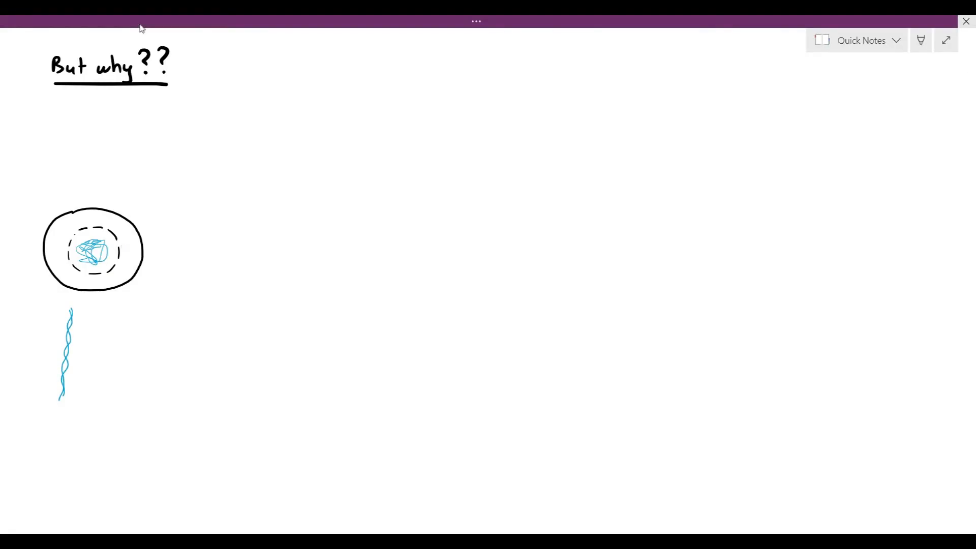
# - Draw an arrow to a second cell with two wavy strands, then an arrow onward
pyautogui.moveTo(159, 247); pyautogui.dragTo(213, 247)
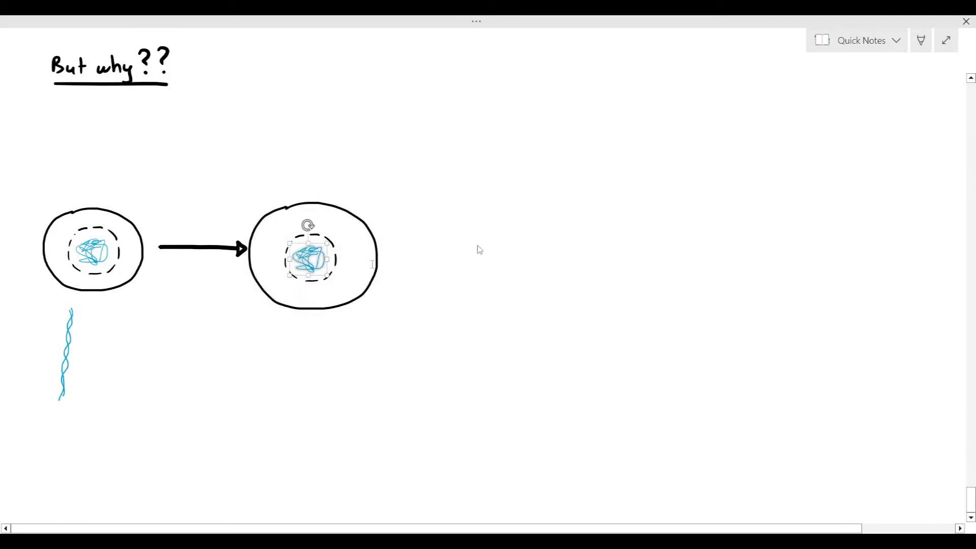
pyautogui.moveTo(310, 260); pyautogui.dragTo(489, 258)
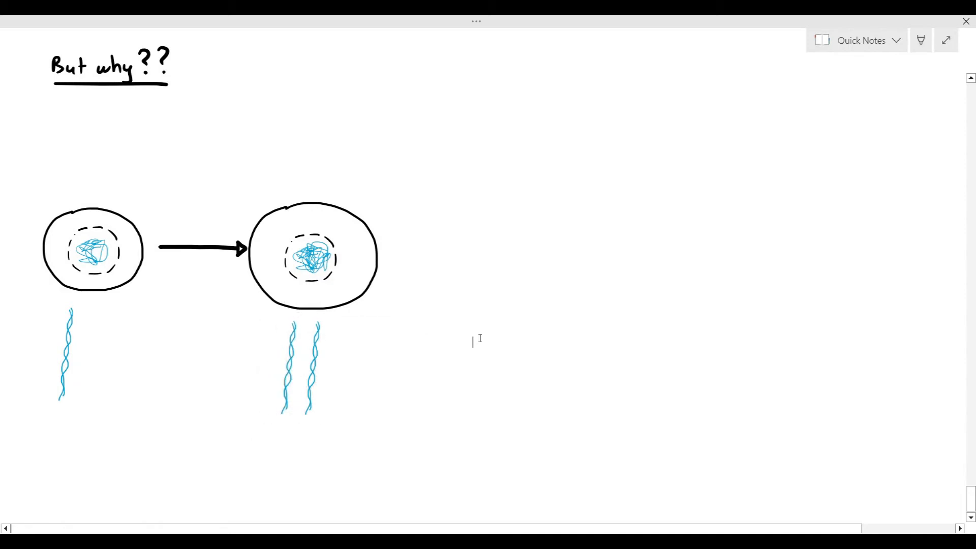
pyautogui.moveTo(389, 252); pyautogui.dragTo(455, 253)
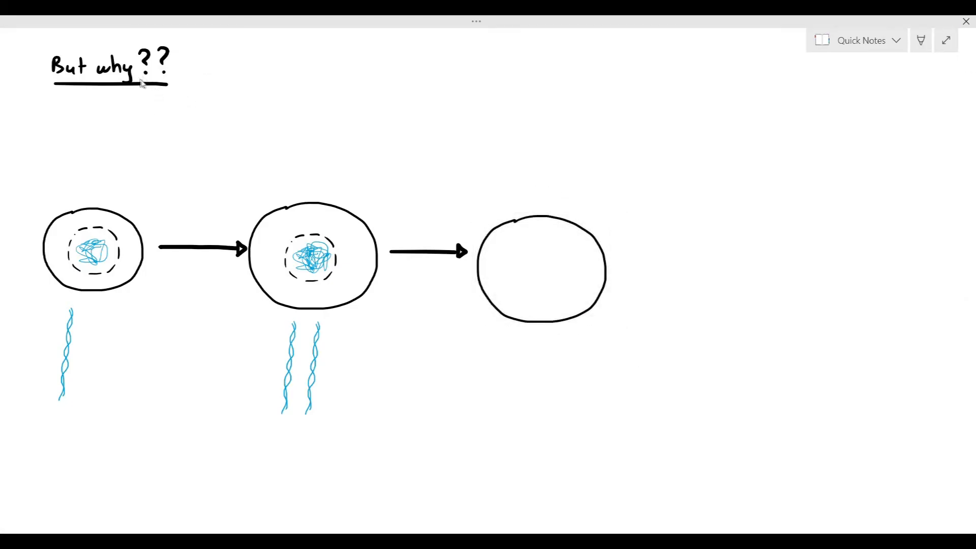
# - Draw a condensed chromosome inside the third cell
pyautogui.moveTo(529, 239); pyautogui.dragTo(533, 264)
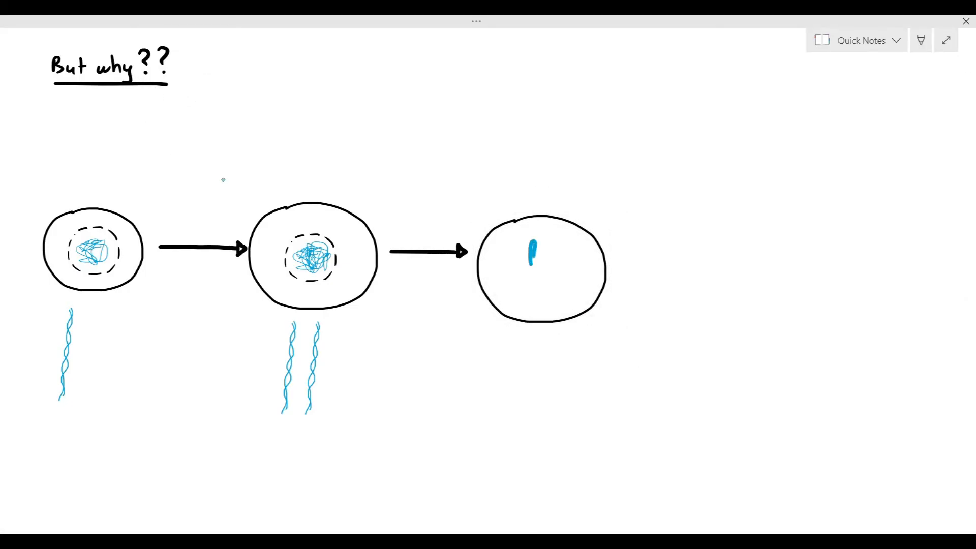
pyautogui.moveTo(529, 249); pyautogui.dragTo(549, 262)
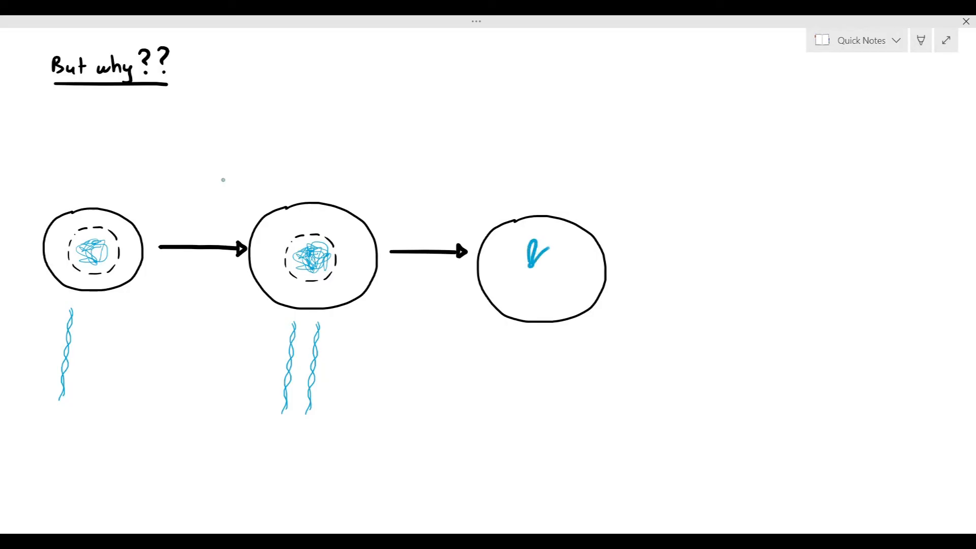
pyautogui.moveTo(538, 243); pyautogui.dragTo(538, 292)
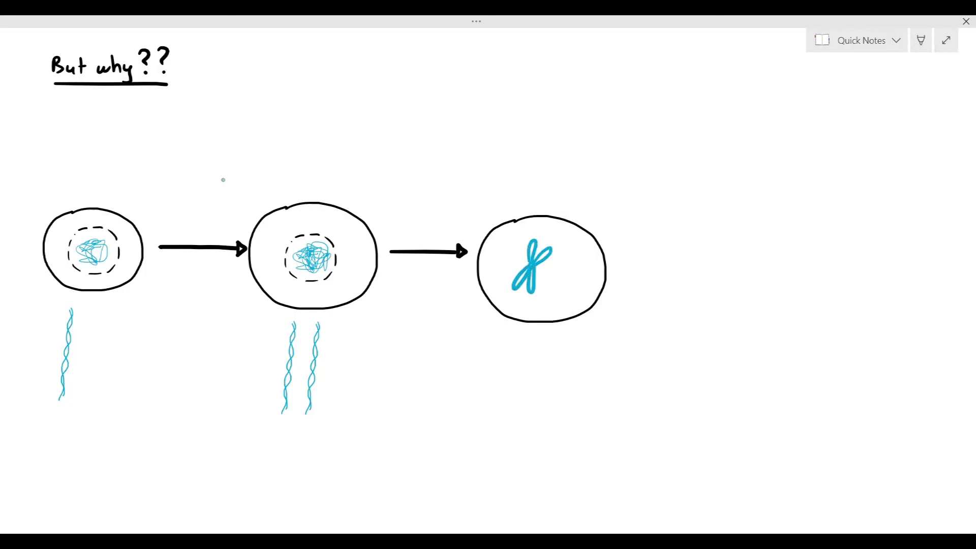
# - Draw an X-shaped chromosome below, then an arrow to a fourth cell with a chromatid
pyautogui.moveTo(510, 351); pyautogui.dragTo(508, 380)
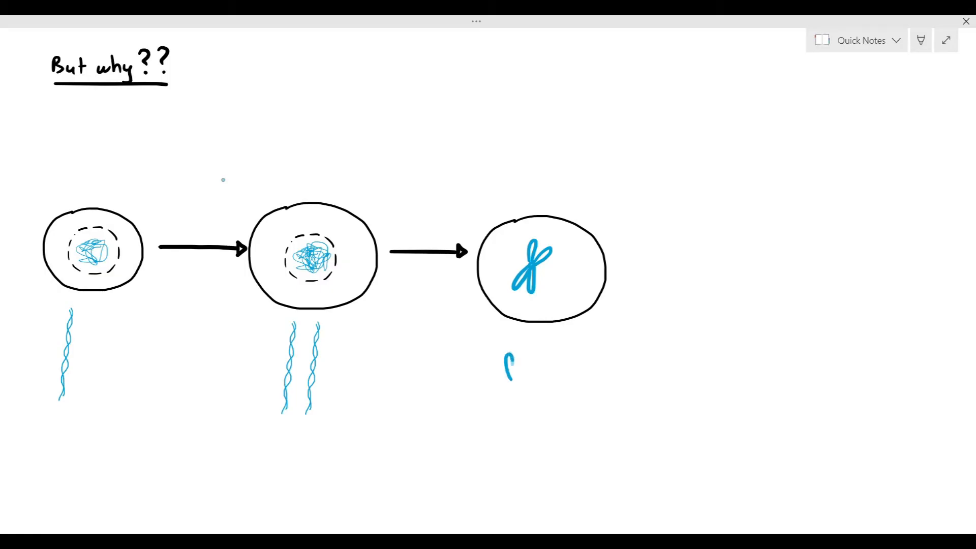
pyautogui.moveTo(505, 355); pyautogui.dragTo(530, 411)
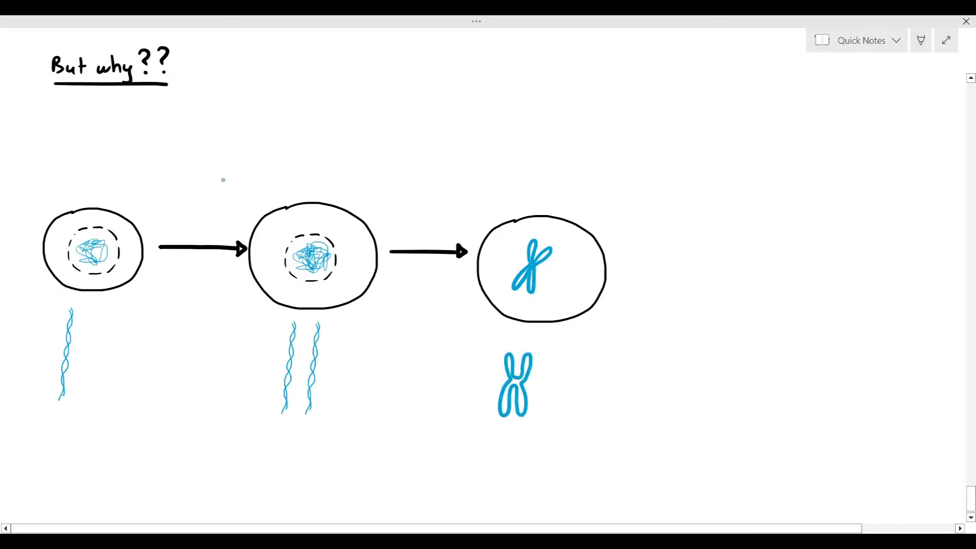
pyautogui.moveTo(278, 117)
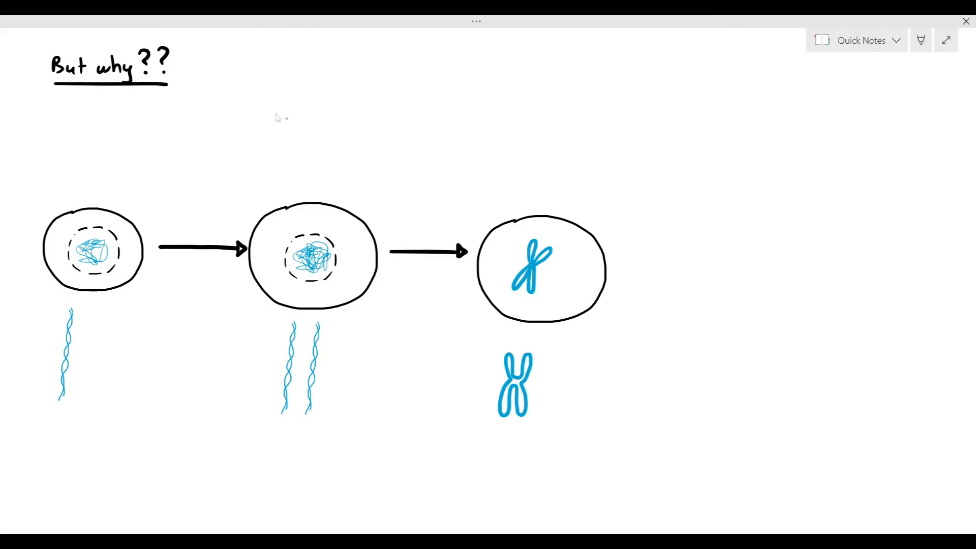
pyautogui.moveTo(614, 256); pyautogui.dragTo(666, 256)
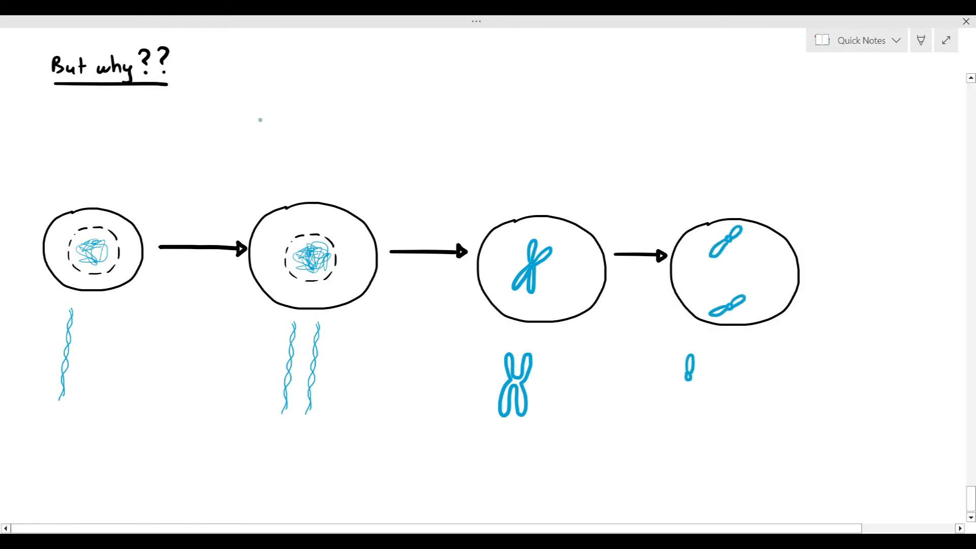
pyautogui.moveTo(684, 361); pyautogui.dragTo(735, 386)
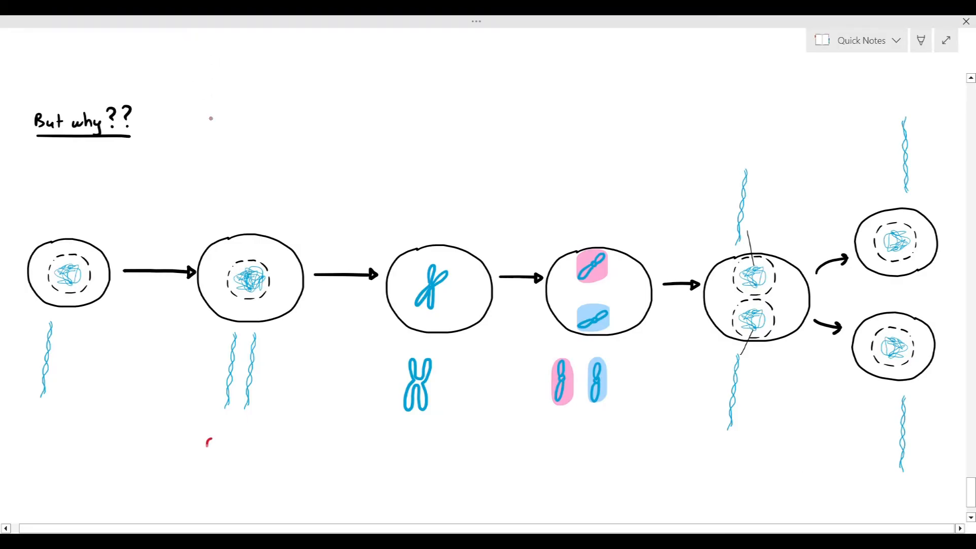
# - Write red labels 'chromatins', 'sister chromatid', 'chromatids' and 'chromatin' under the drawings
pyautogui.write('chromr')
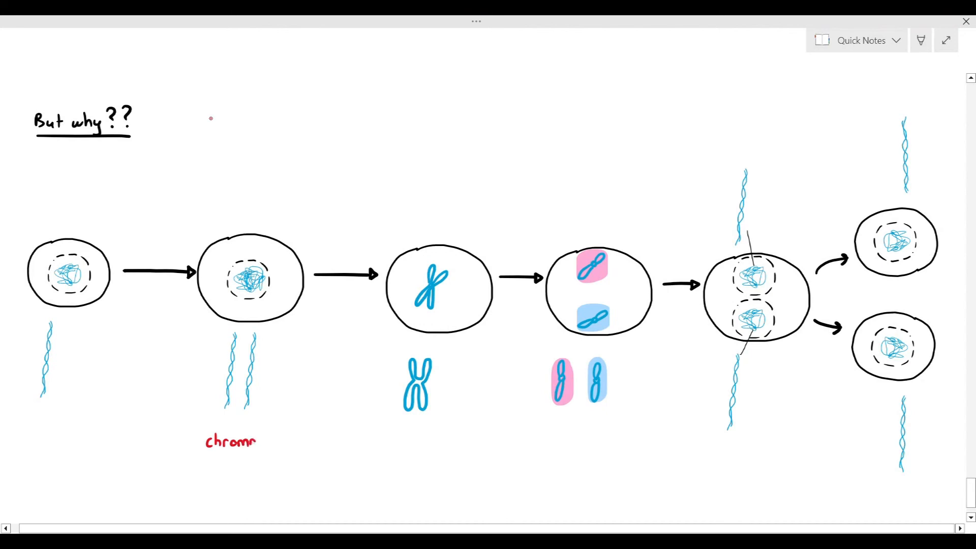
pyautogui.write('atins')
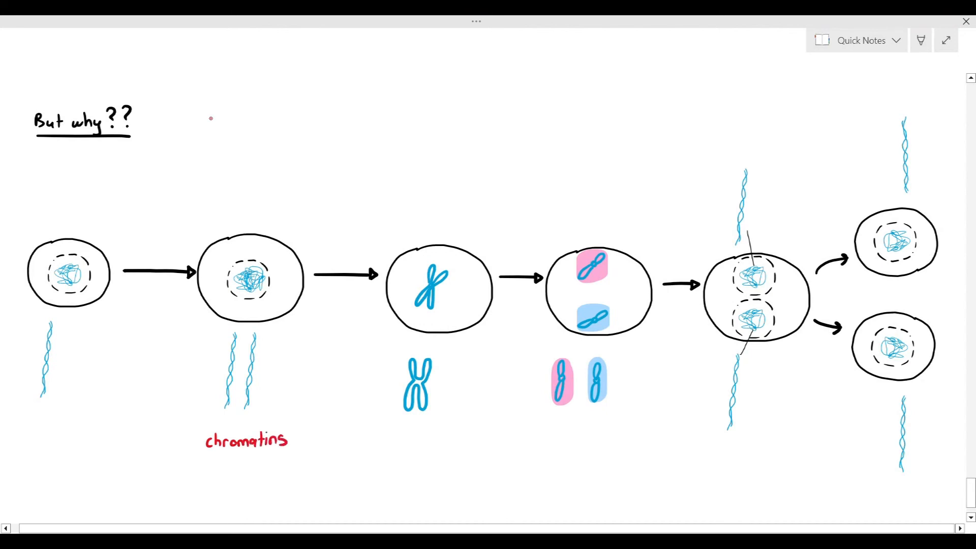
pyautogui.write('sist')
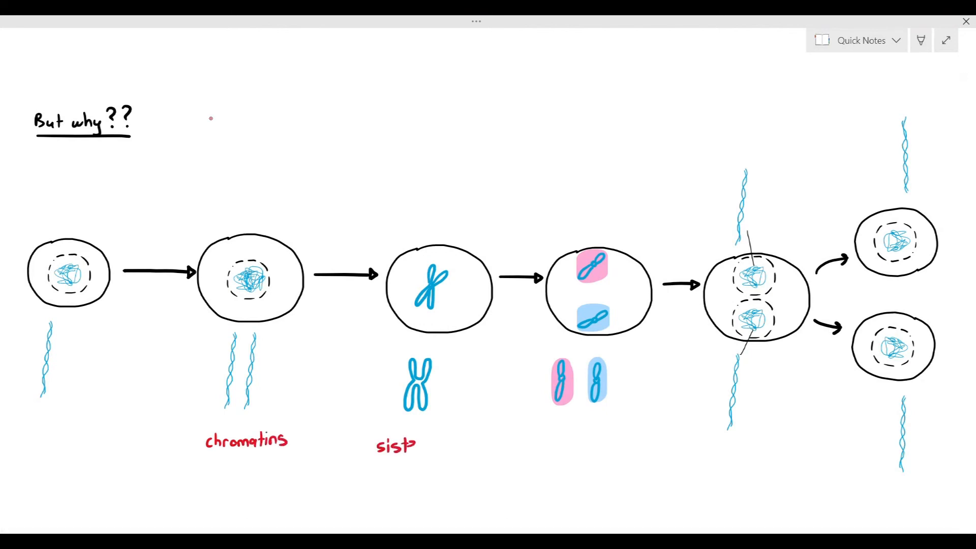
pyautogui.write('sister chromatid')
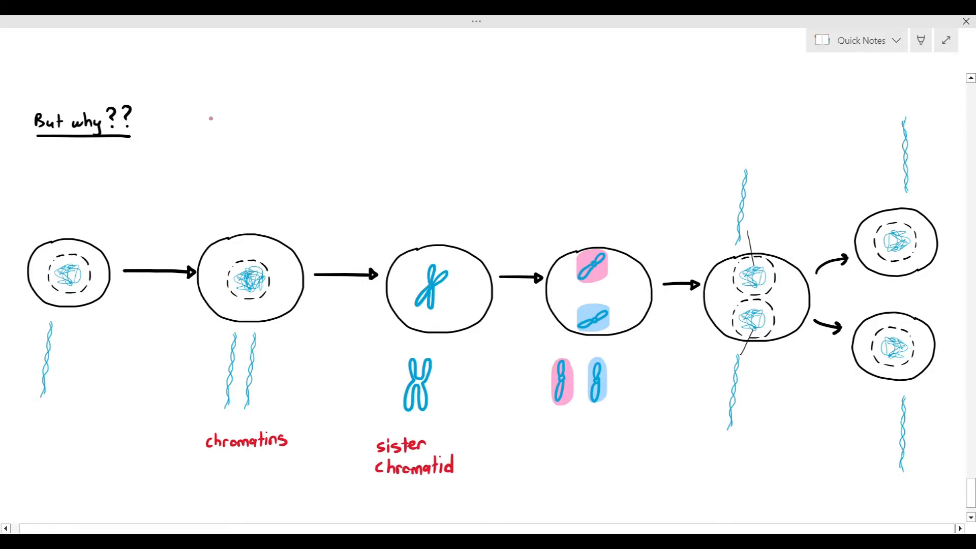
pyautogui.write('chrom')
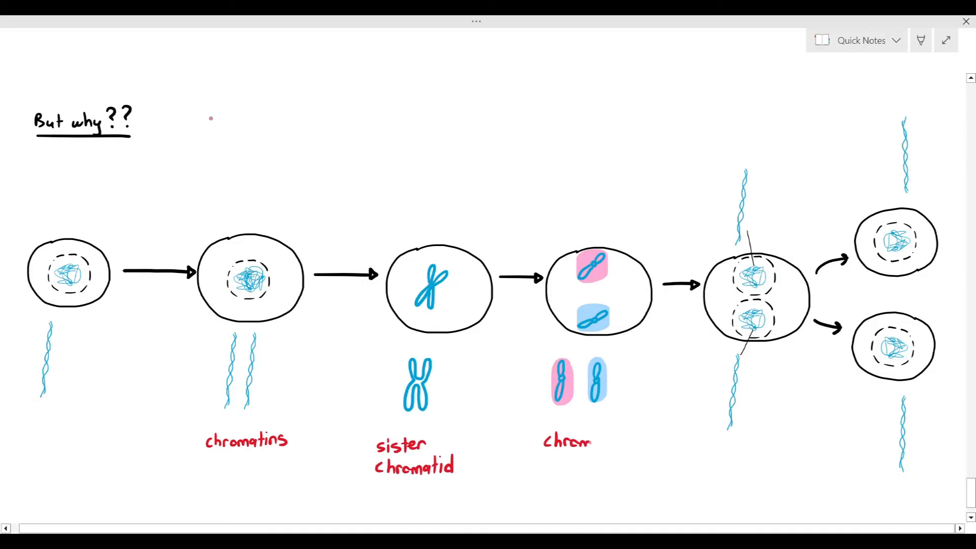
pyautogui.write('atids')
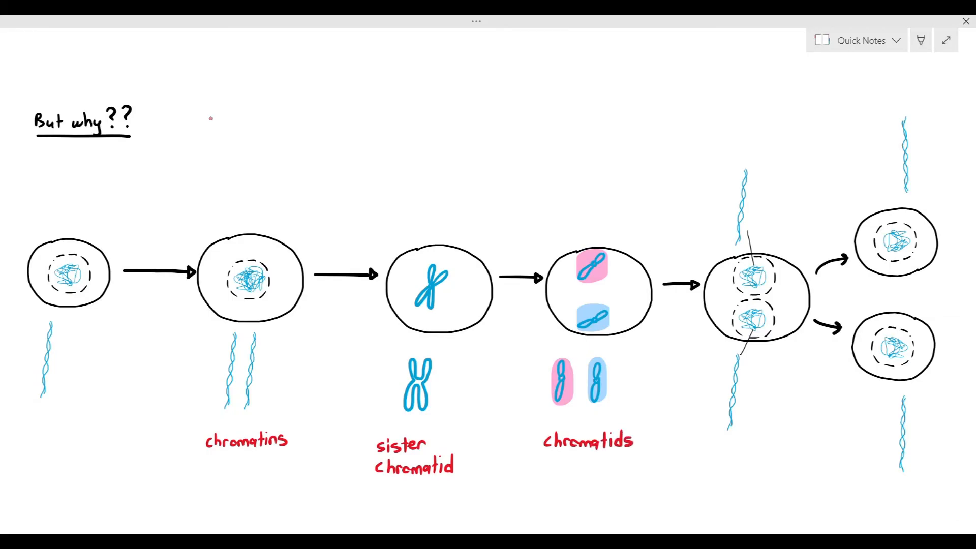
pyautogui.write('chromatin')
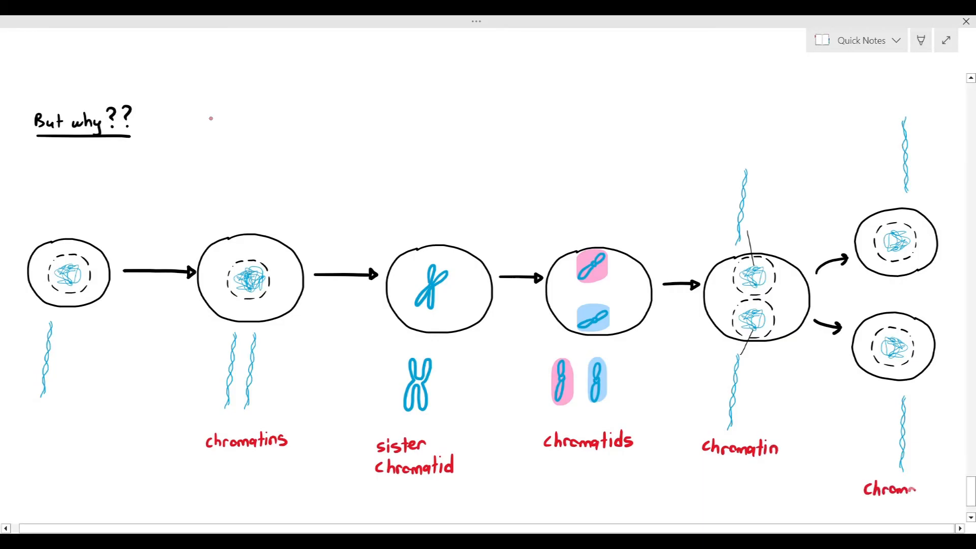
pyautogui.write('atin')
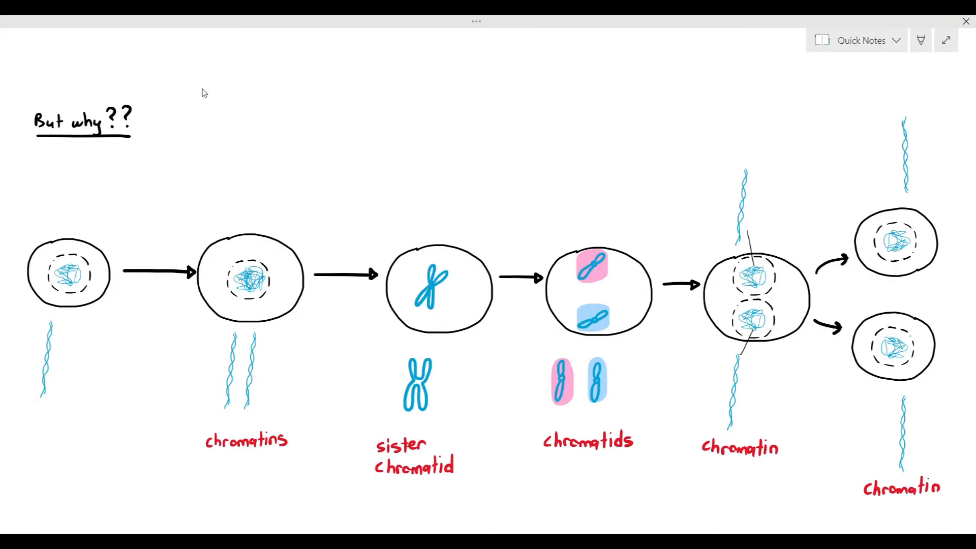
pyautogui.moveTo(241, 234)
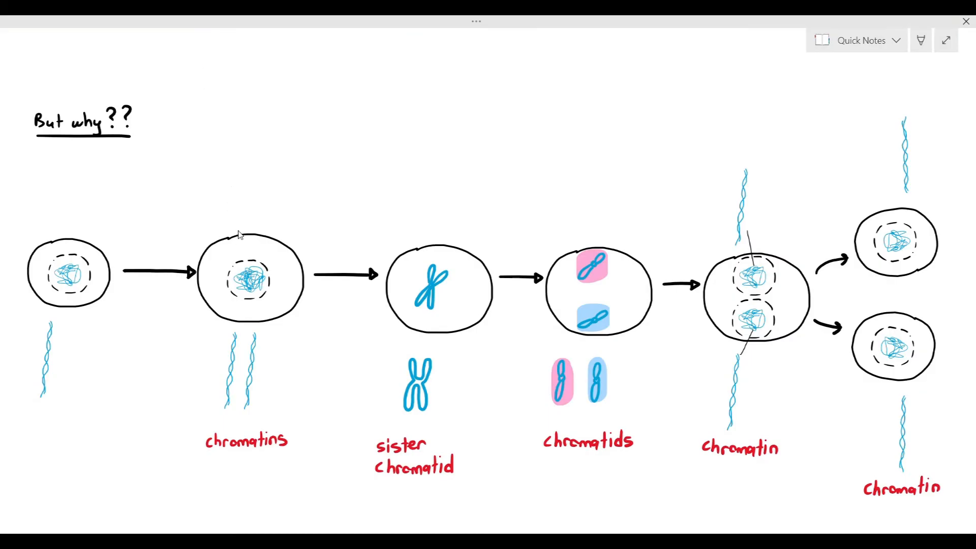
pyautogui.moveTo(234, 97)
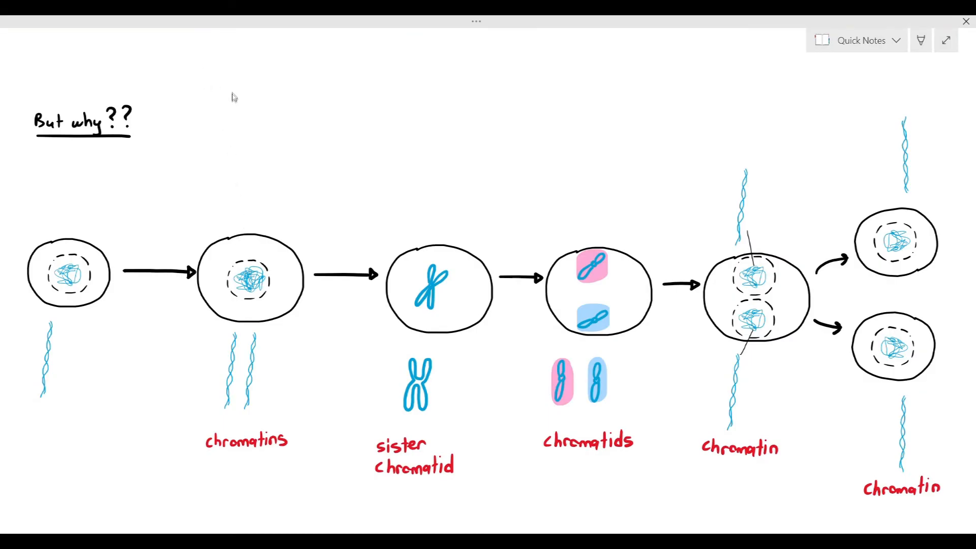
pyautogui.moveTo(257, 164)
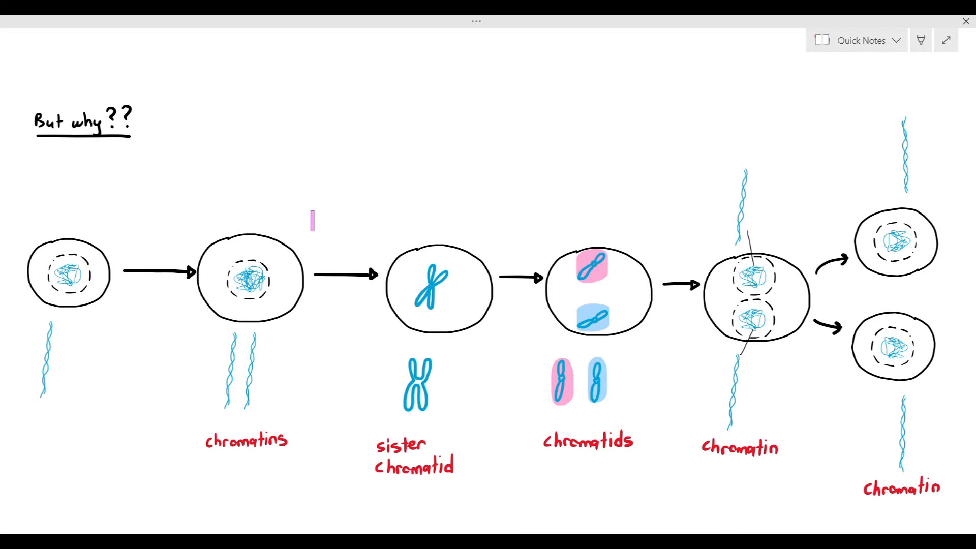
# - Draw a pink phase divider and add the 'How many chromosomes?' note answered 'ONE!' and 'Two!!'
pyautogui.moveTo(365, 125); pyautogui.dragTo(349, 491)
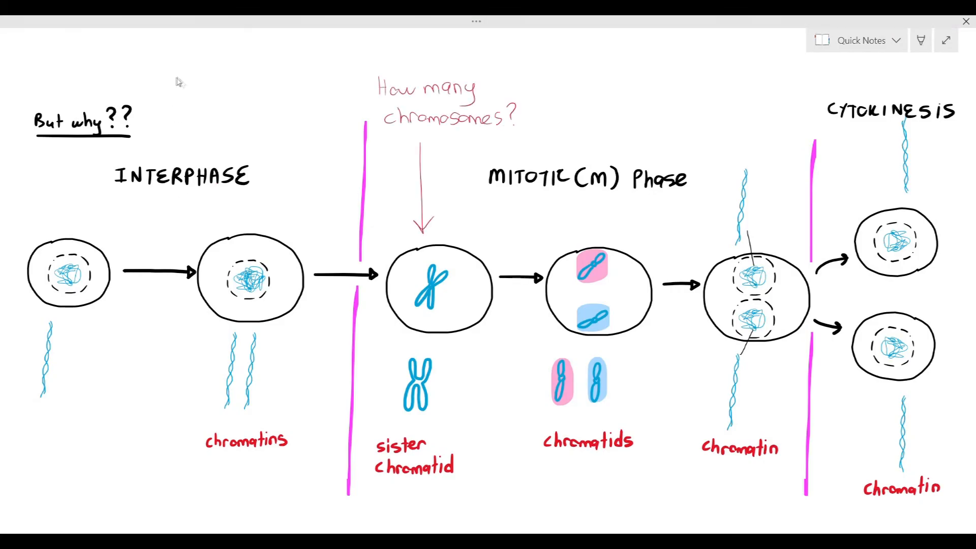
pyautogui.write('ONE!')
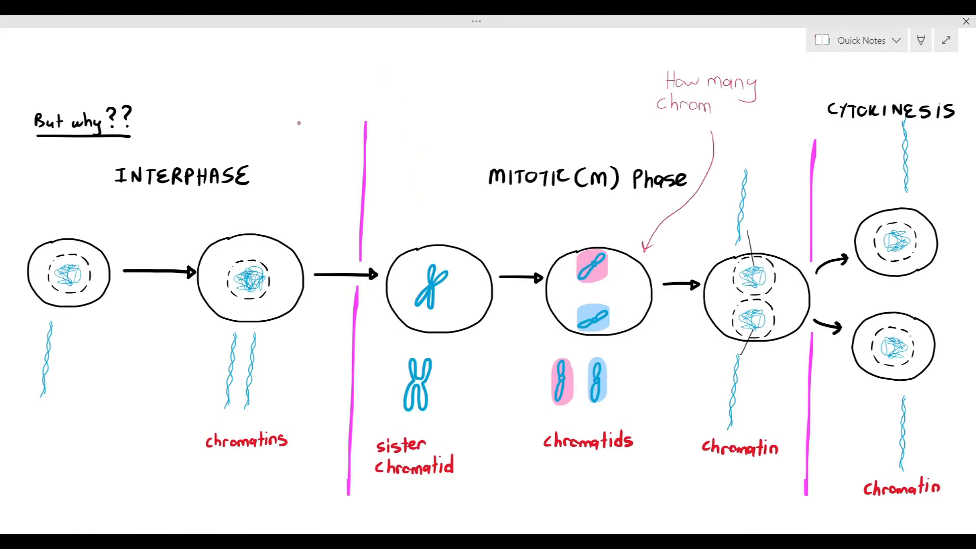
pyautogui.write('osomes?')
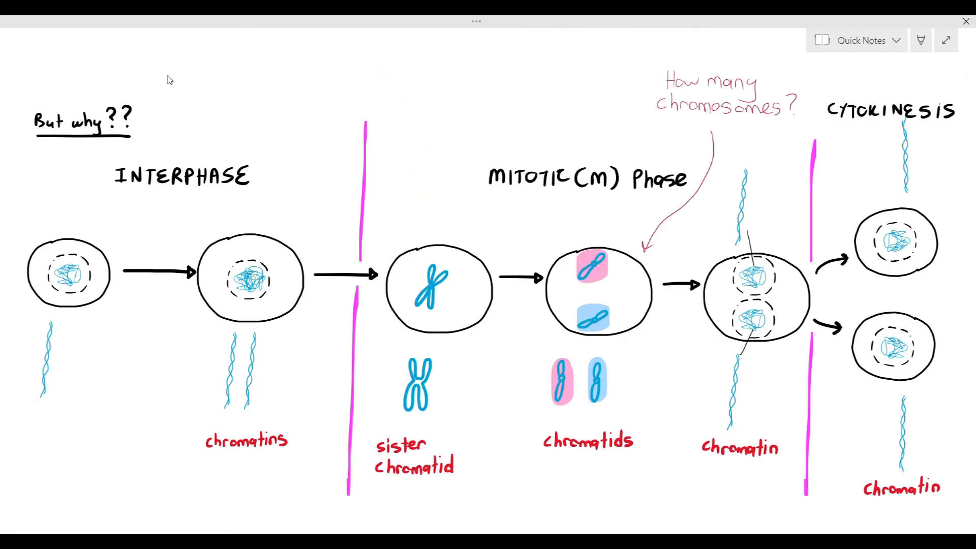
pyautogui.write('Two!!')
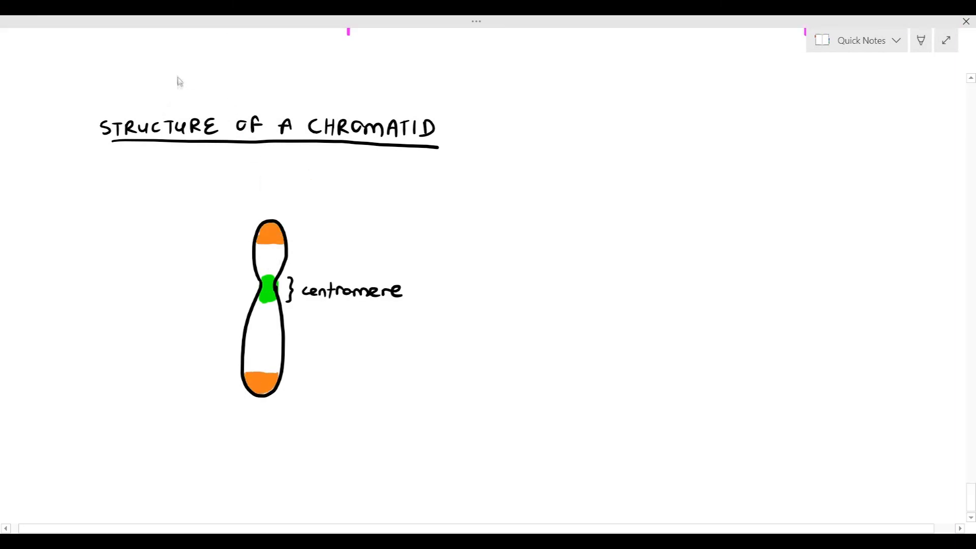
# - Label both telomeres, one '(to be explained later)', and the two 'genes' regions
pyautogui.write('Telomere')
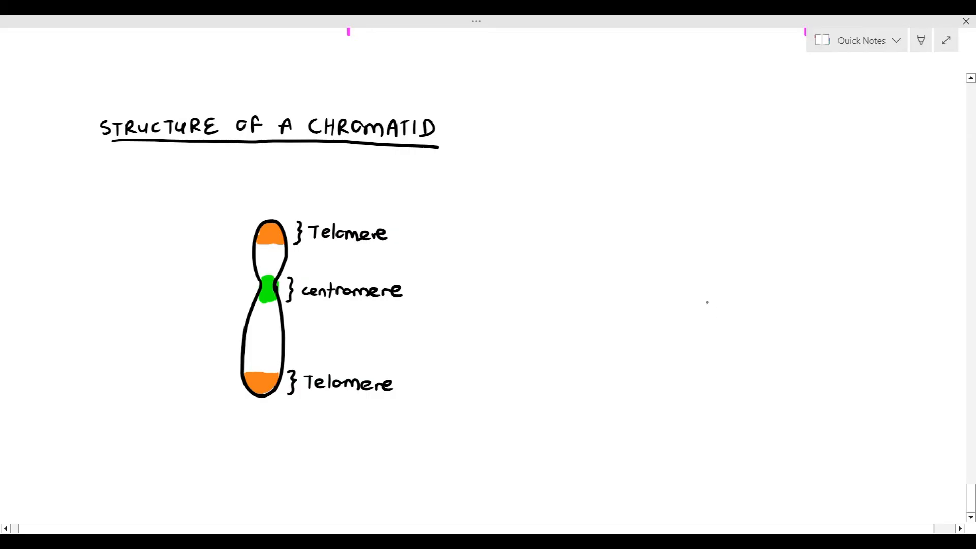
pyautogui.write('(to be explained later')
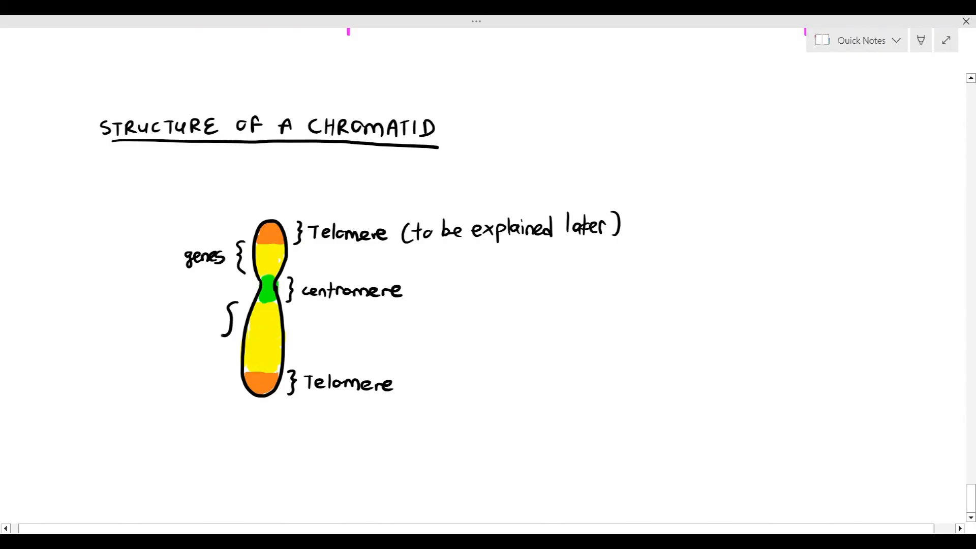
pyautogui.write('genes')
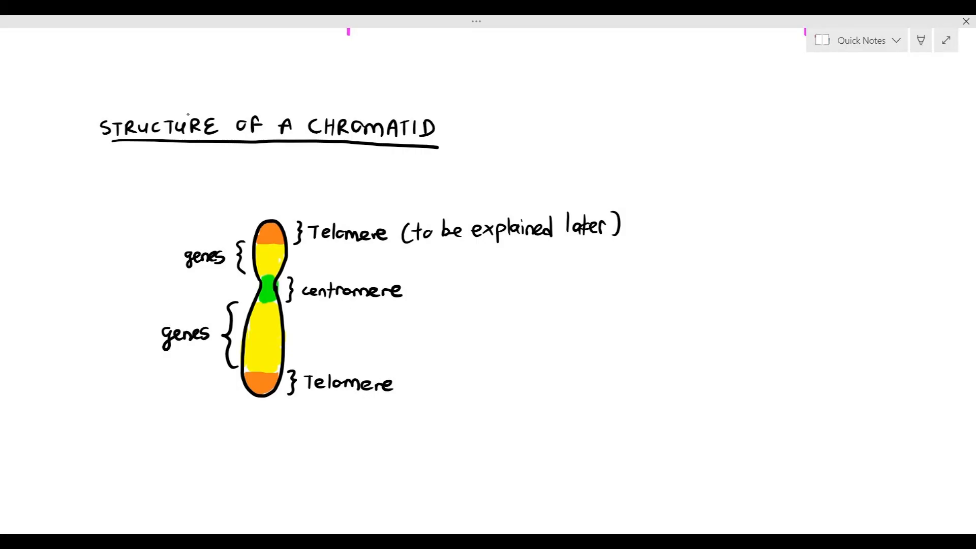
# - Draw a tall brace beside the chromatid and write 'made out of DNA + histone proteins!!'
pyautogui.moveTo(657, 215); pyautogui.dragTo(657, 364)
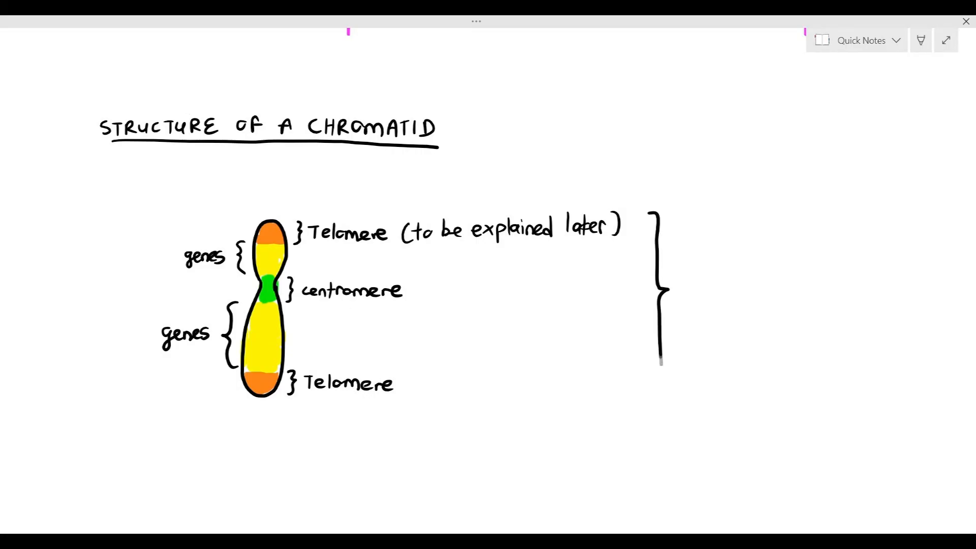
pyautogui.write('made out of DNA + histone proteins!!')
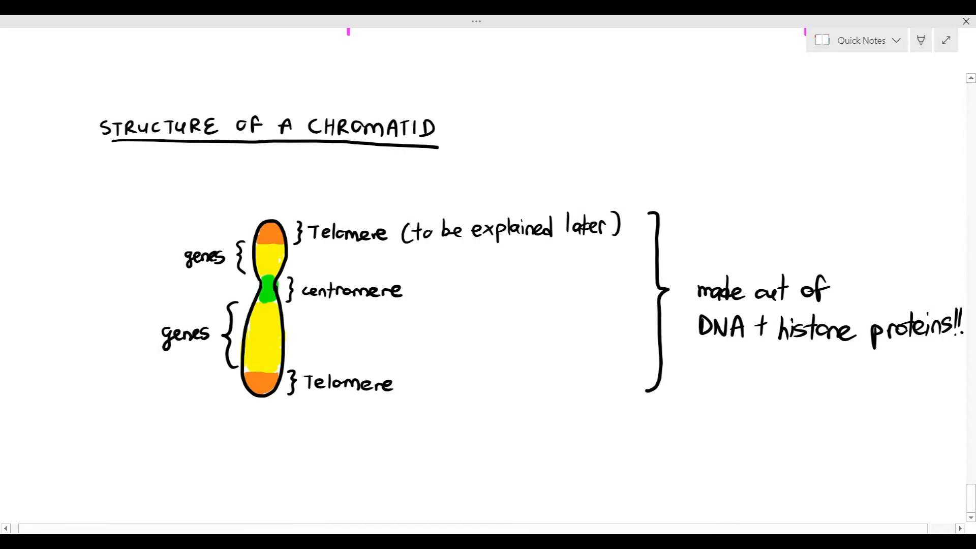
pyautogui.moveTo(965, 21)
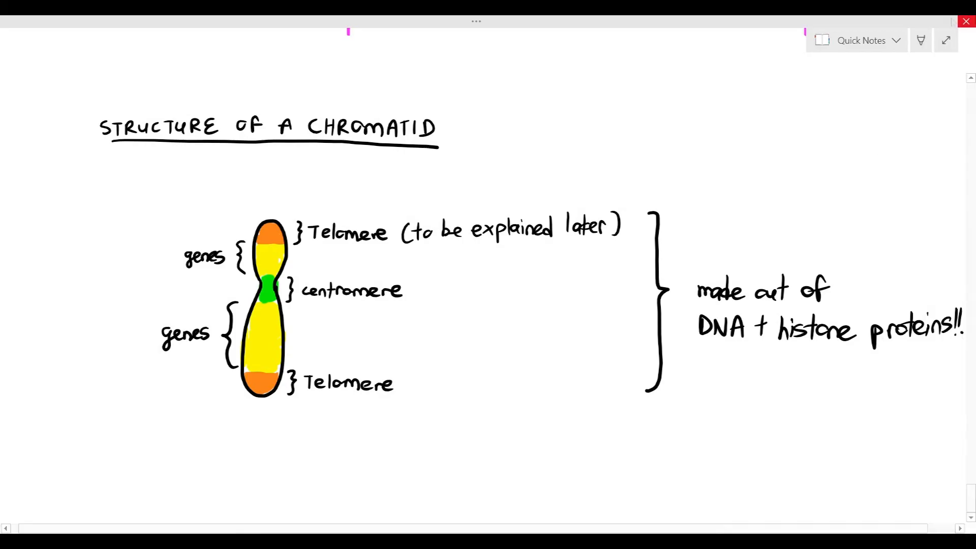